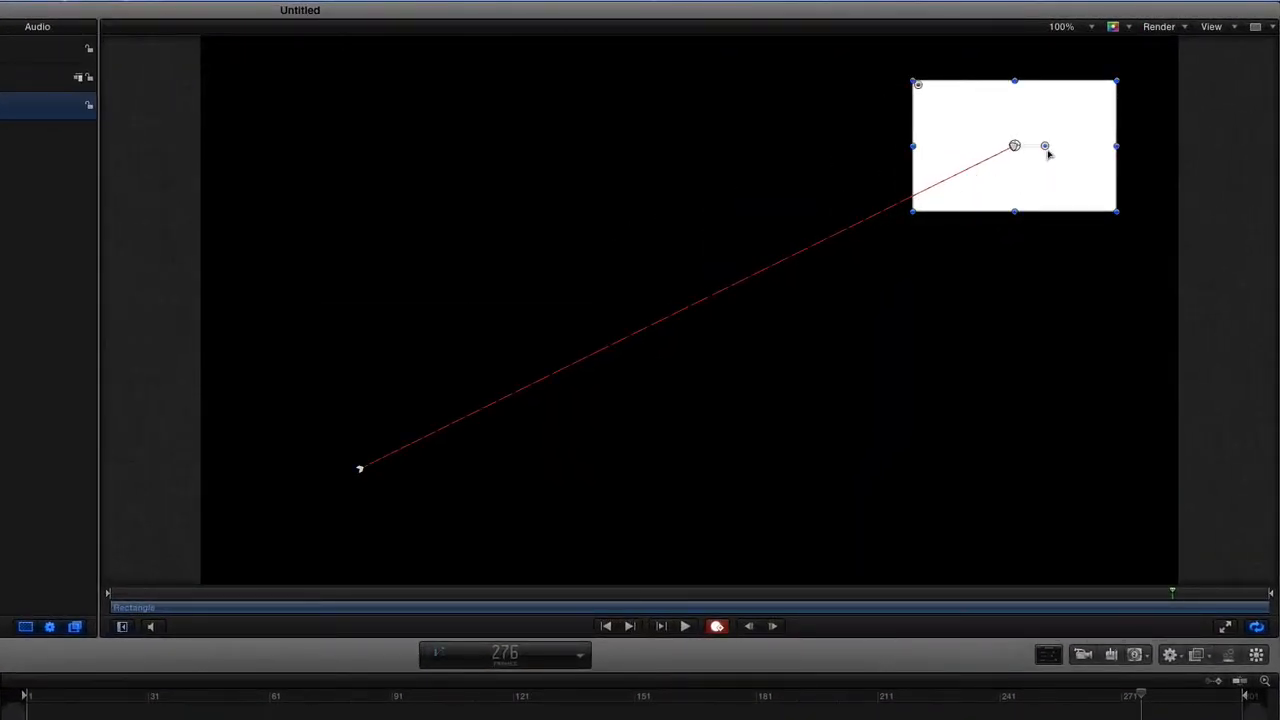
Rotate the rectangle at its upper-right end point, recording a rotation keyframe
{"action": "left_click_drag", "start_coordinate": [1046, 145], "coordinate": [1033, 242]}
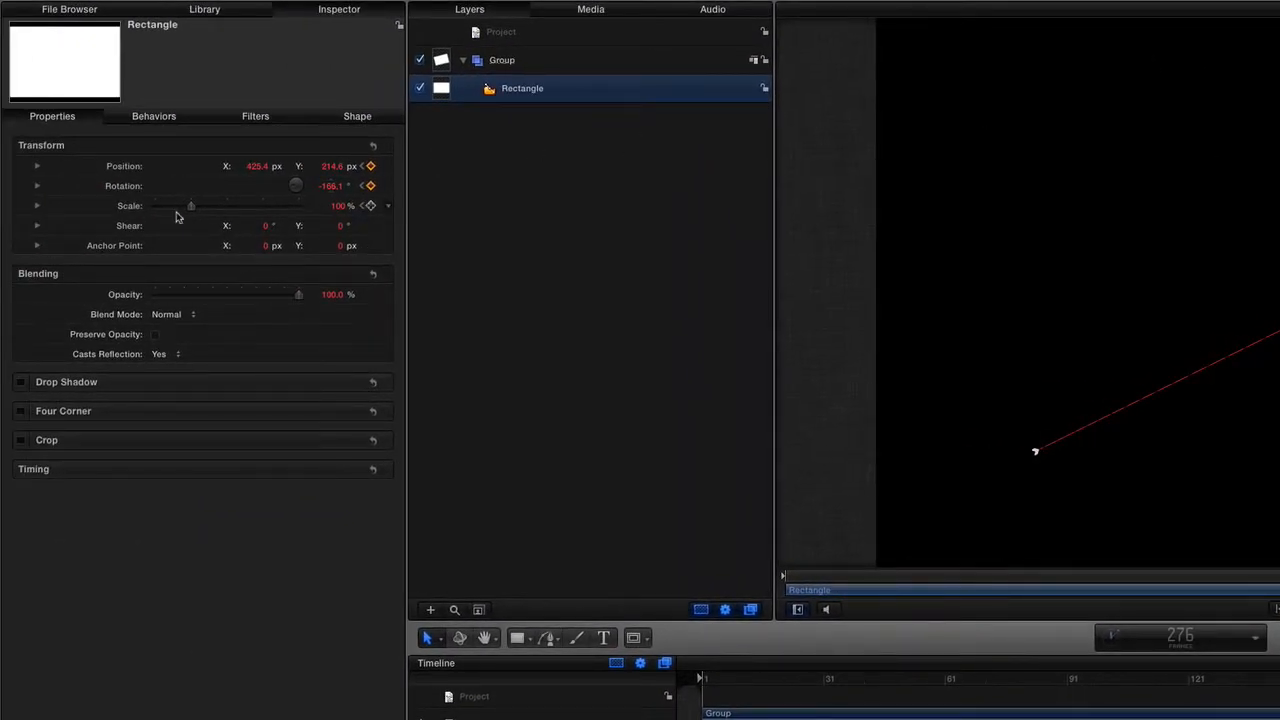
Scale the rectangle to about 34% and drag Shear to skew it
{"action": "left_click_drag", "start_coordinate": [191, 205], "coordinate": [191, 206]}
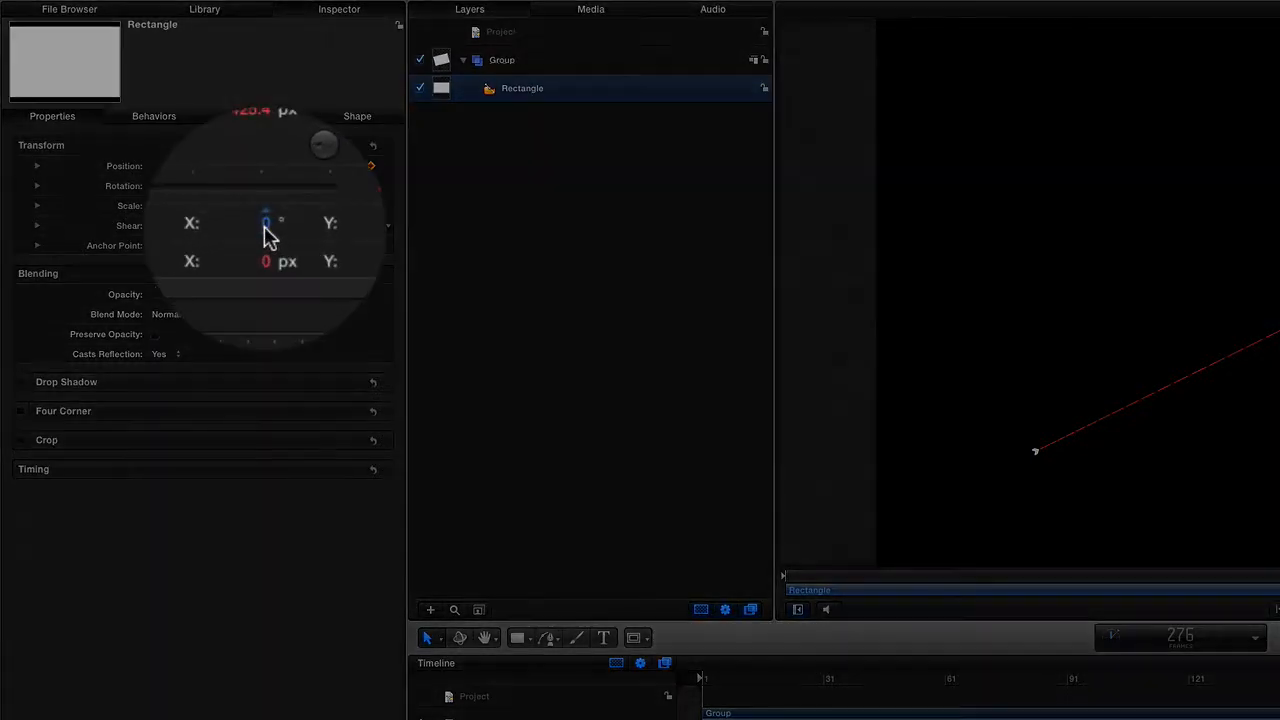
{"action": "left_click_drag", "start_coordinate": [265, 222], "coordinate": [235, 235]}
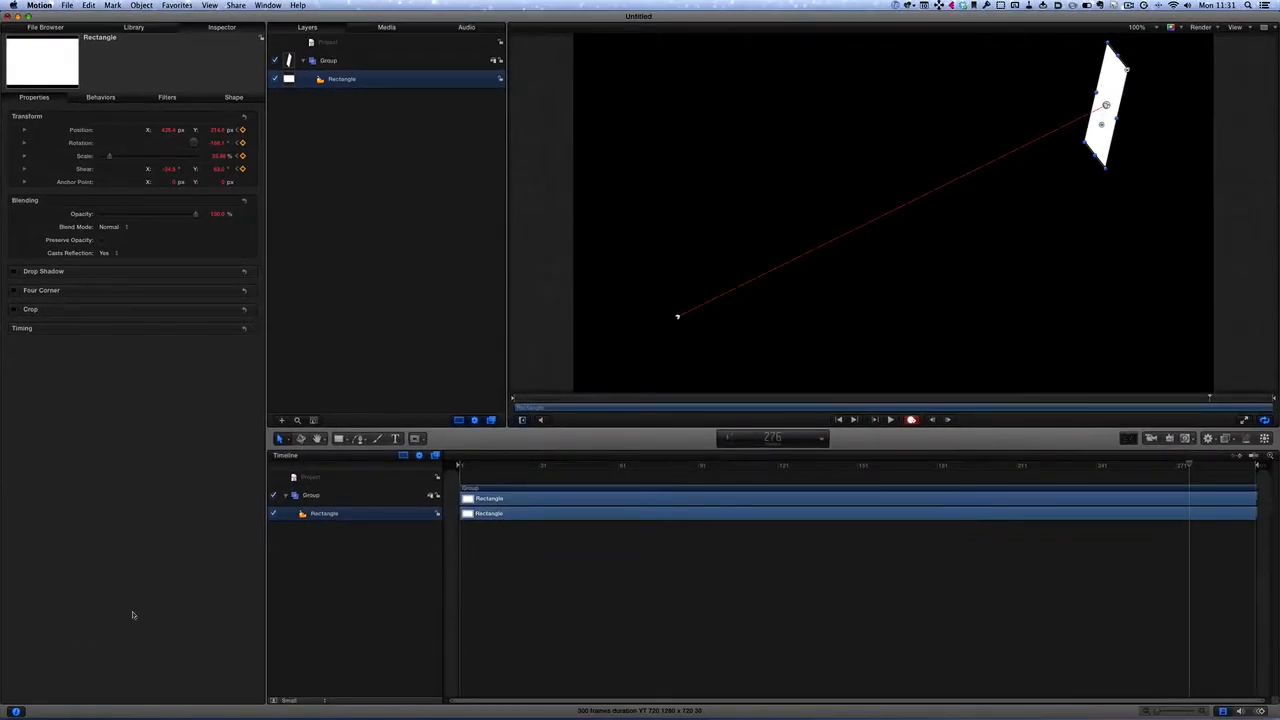
{"action": "mouse_move", "coordinate": [800, 648]}
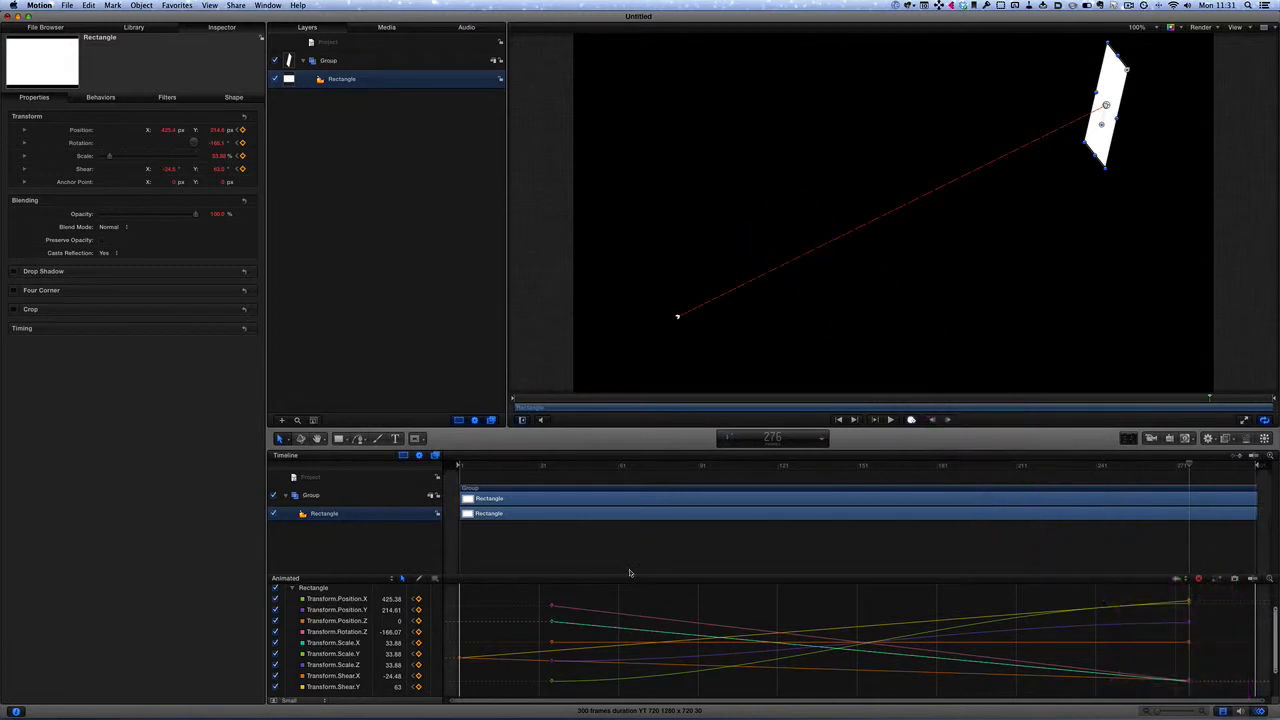
{"action": "mouse_move", "coordinate": [882, 421]}
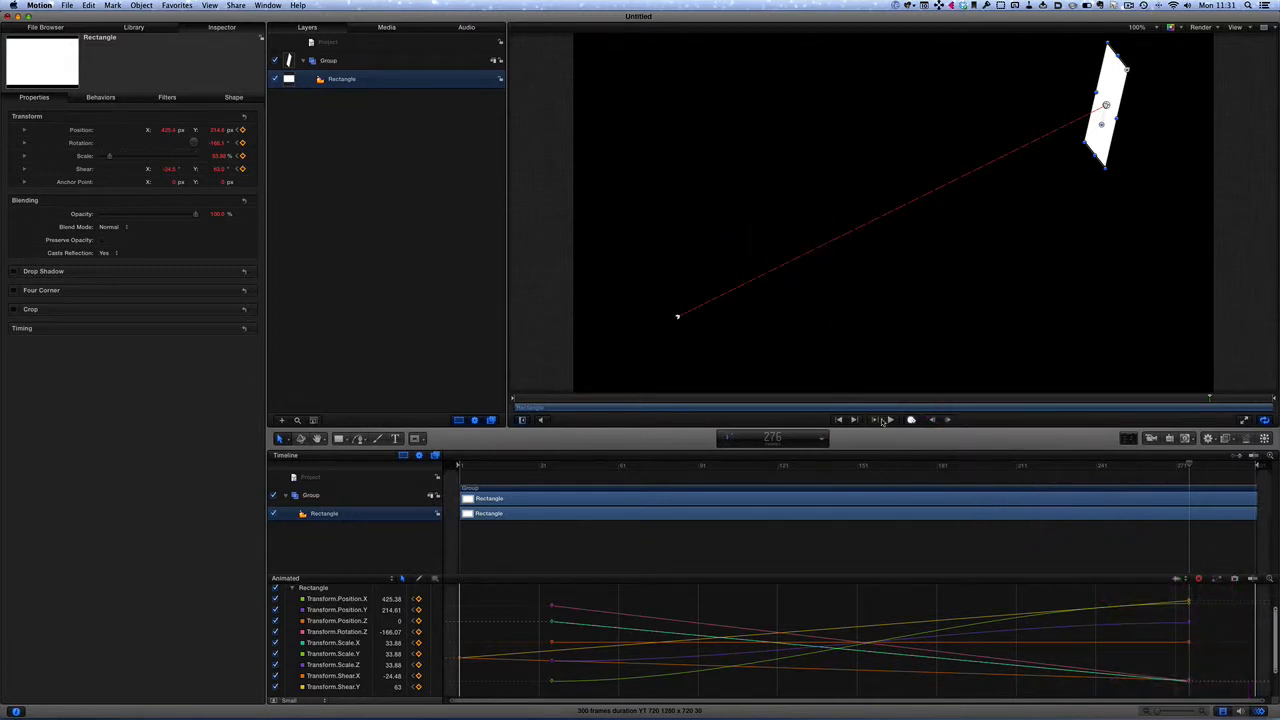
Scrub to mid-animation, play it, then scrub back near the start
{"action": "left_click_drag", "start_coordinate": [1185, 465], "coordinate": [888, 465]}
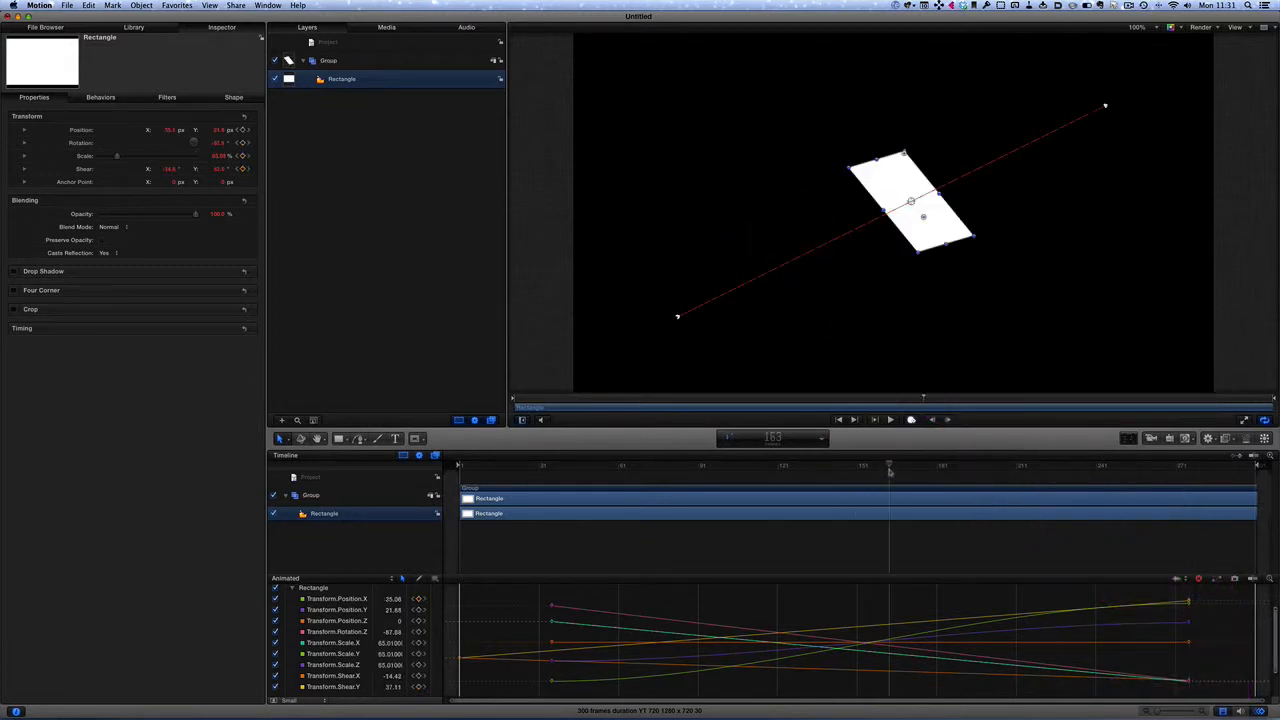
{"action": "left_click", "coordinate": [889, 419]}
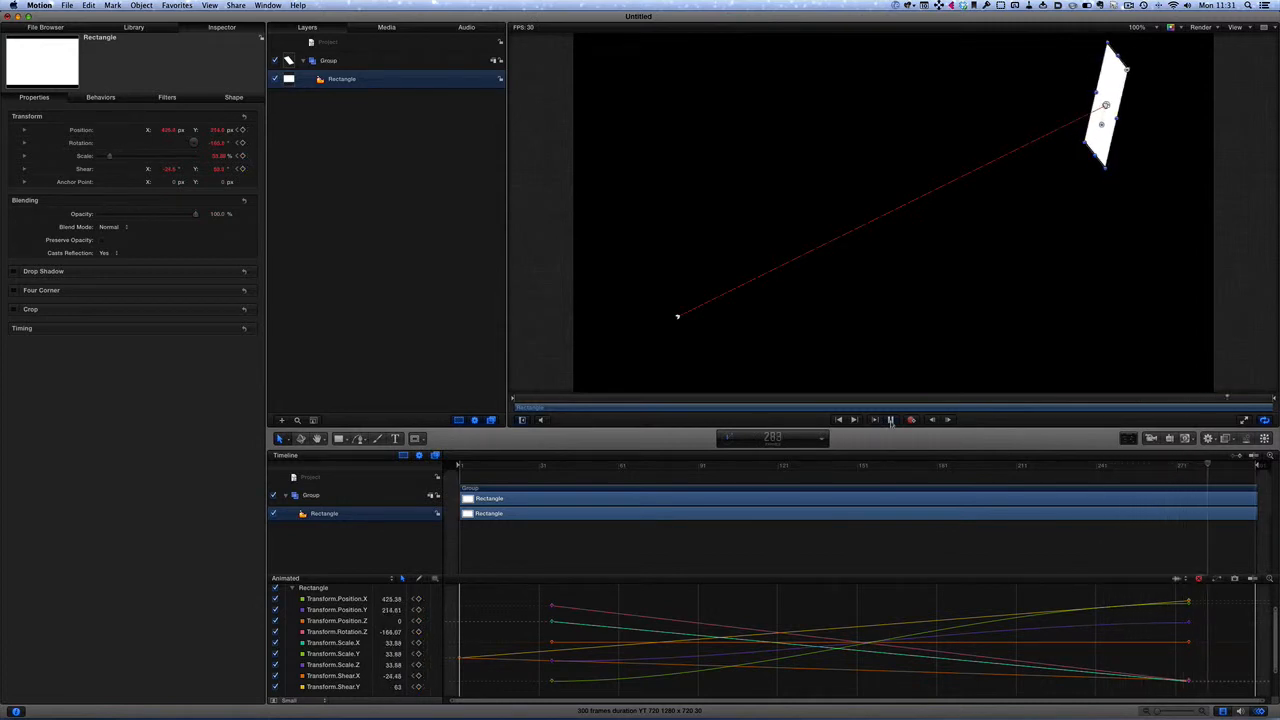
{"action": "left_click_drag", "start_coordinate": [1207, 465], "coordinate": [572, 465]}
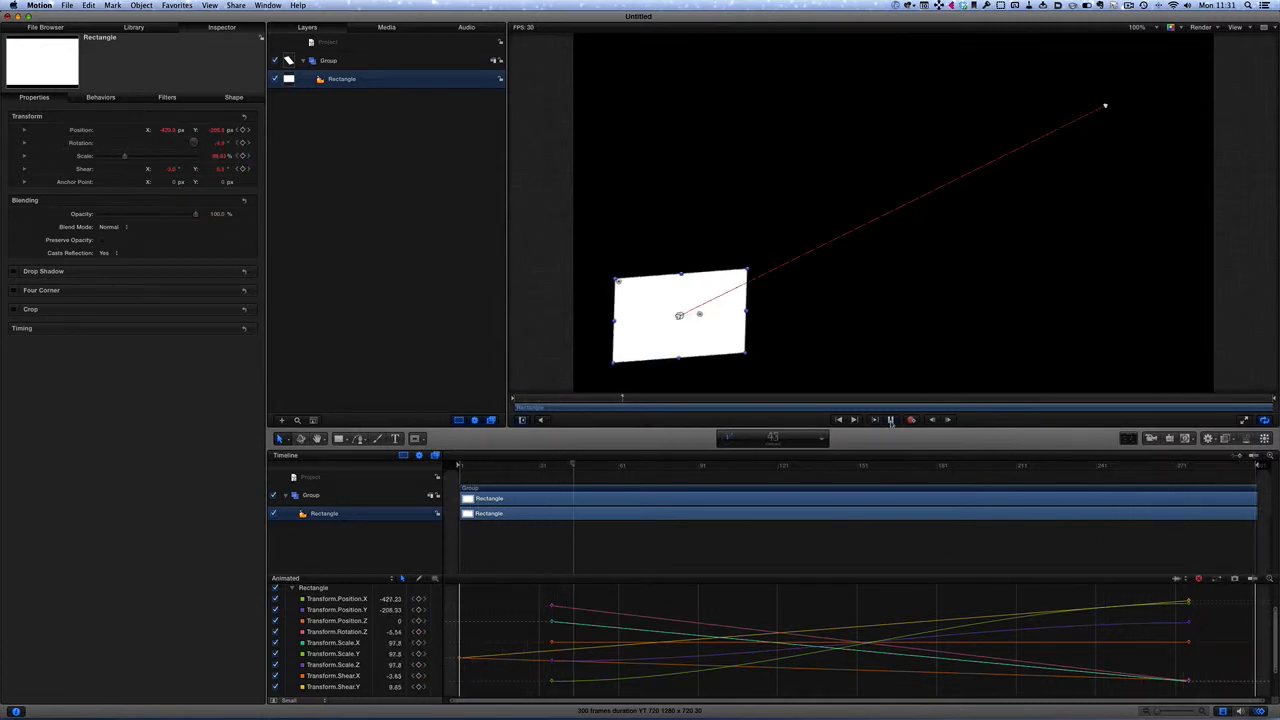